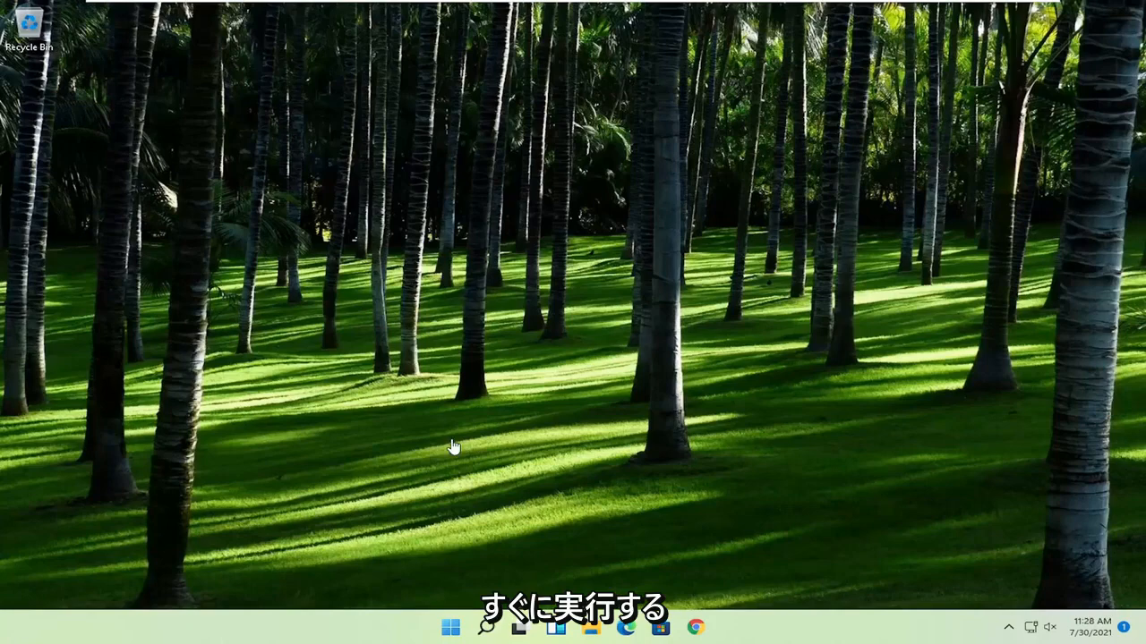
Step: Search 'regedit' from Start and run Registry Editor as administrator
{"action": "left_click", "coordinate": [441, 625]}
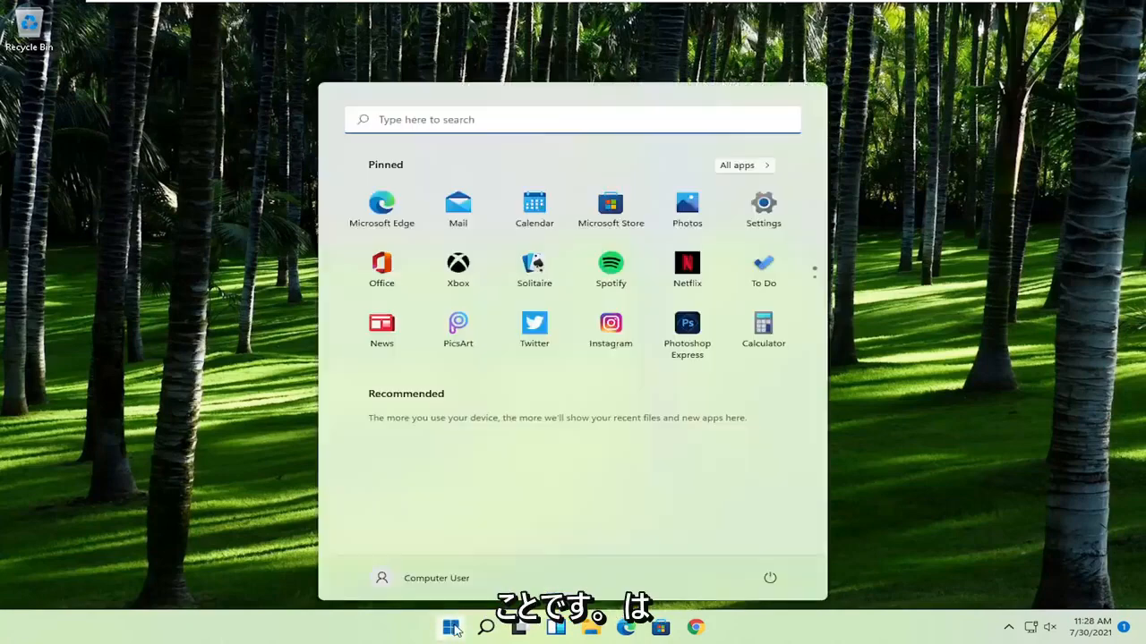
{"action": "type", "text": "regedit"}
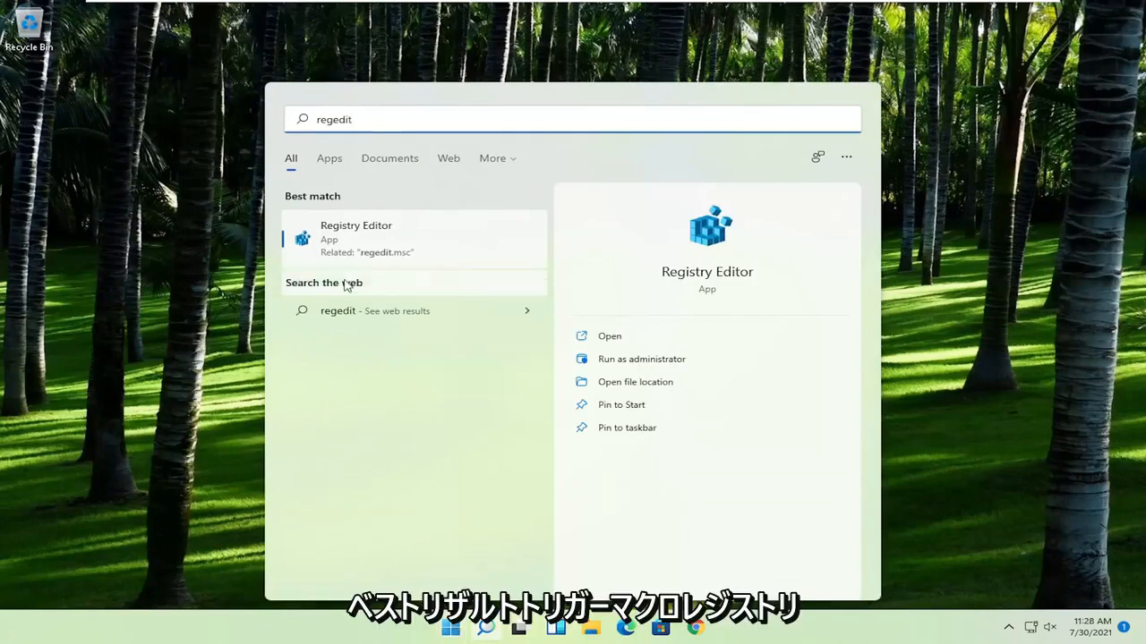
{"action": "right_click", "coordinate": [354, 236]}
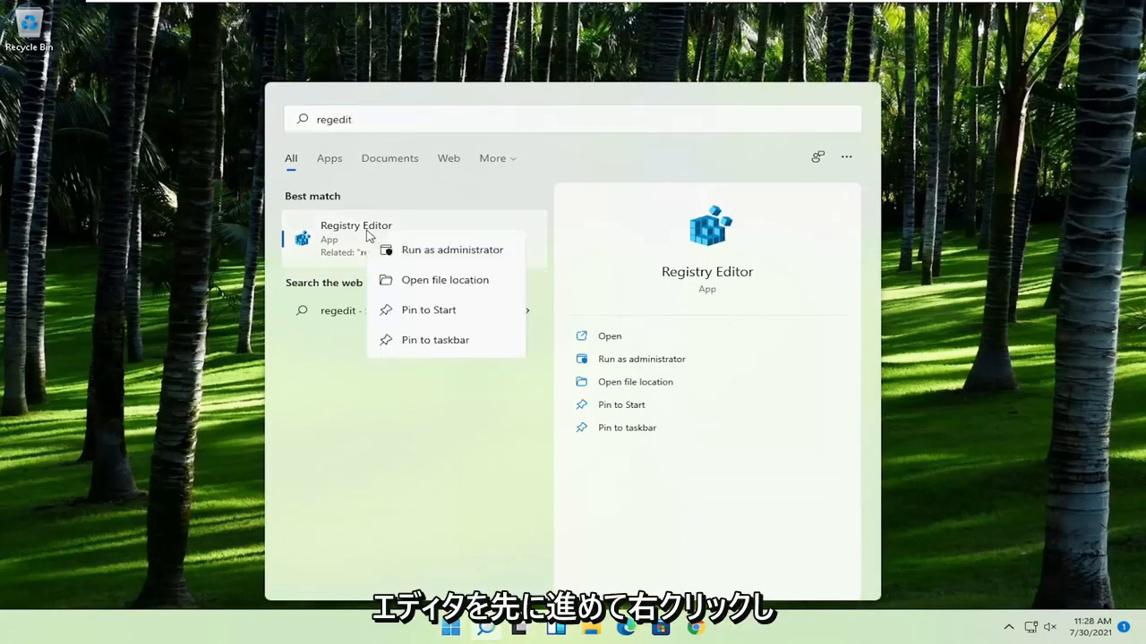
{"action": "left_click", "coordinate": [451, 249]}
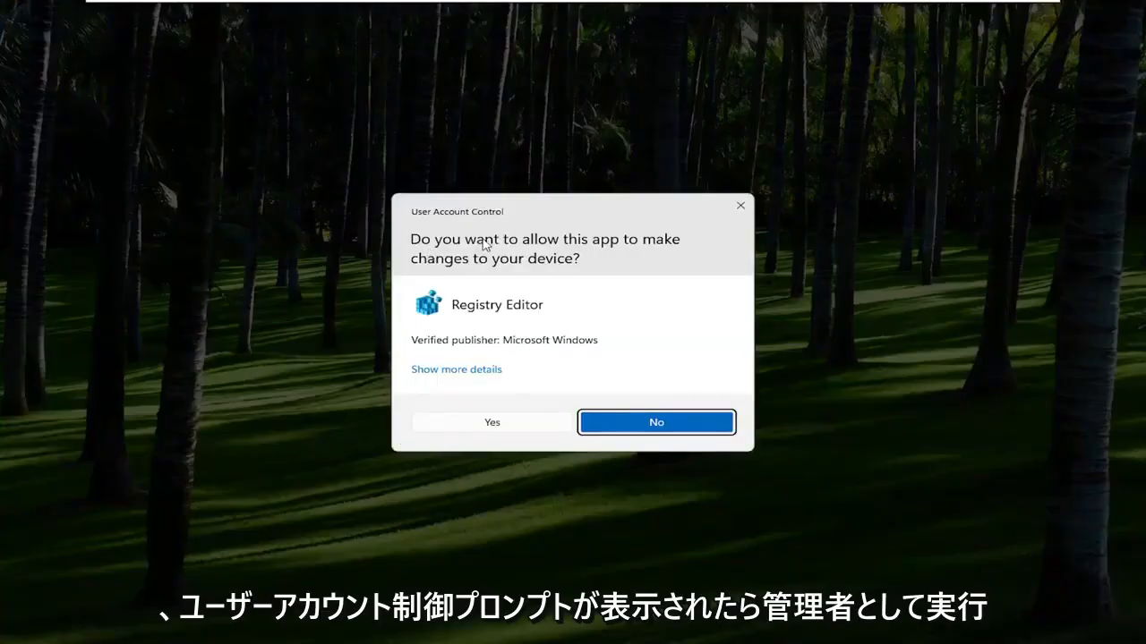
Step: Approve the User Account Control prompt so Registry Editor shows the root hives
{"action": "left_click", "coordinate": [490, 422]}
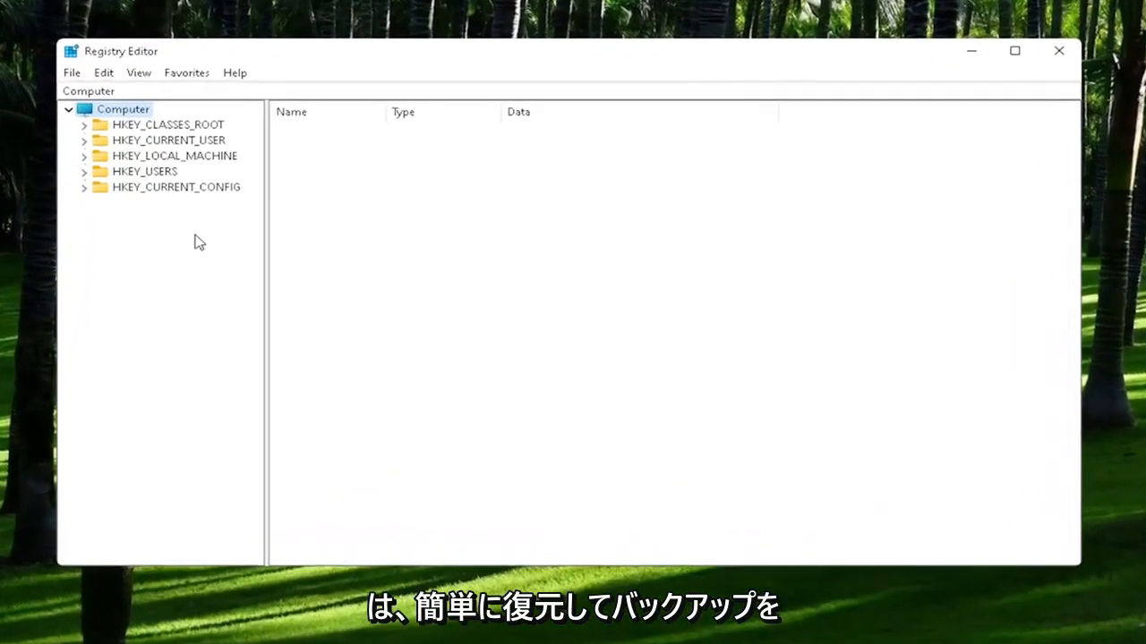
{"action": "mouse_move", "coordinate": [77, 73]}
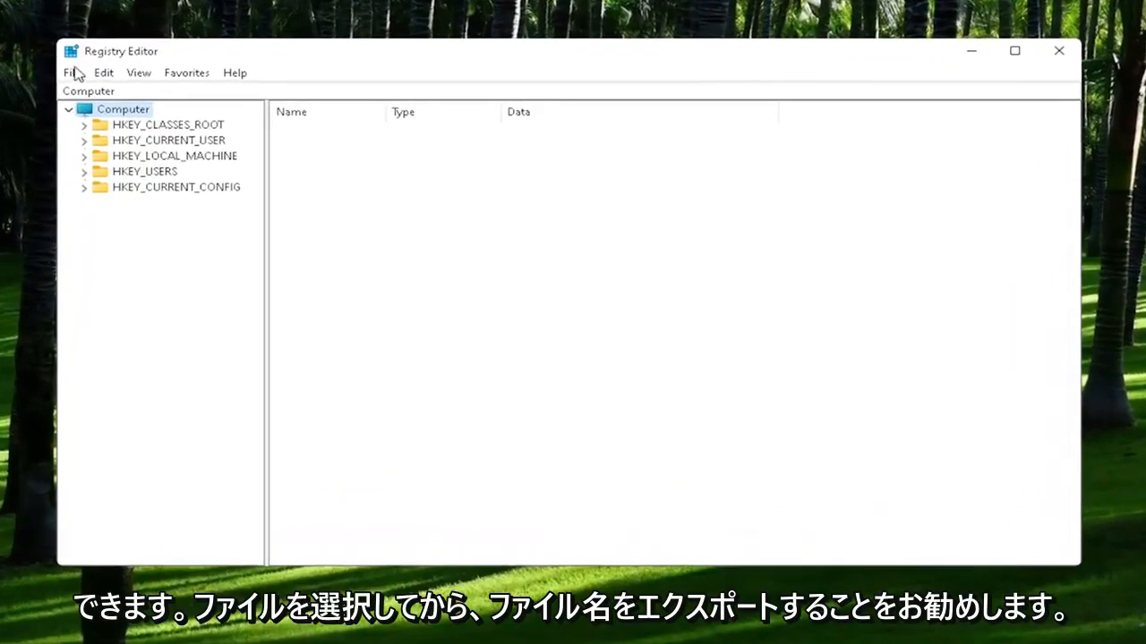
{"action": "left_click", "coordinate": [71, 71]}
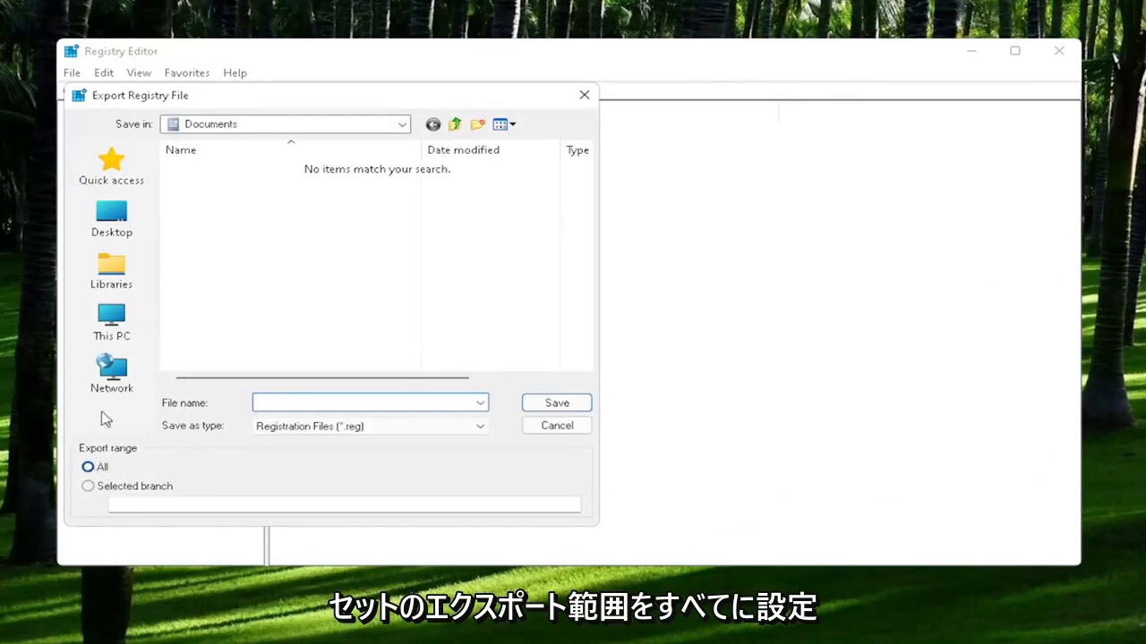
{"action": "mouse_move", "coordinate": [118, 214]}
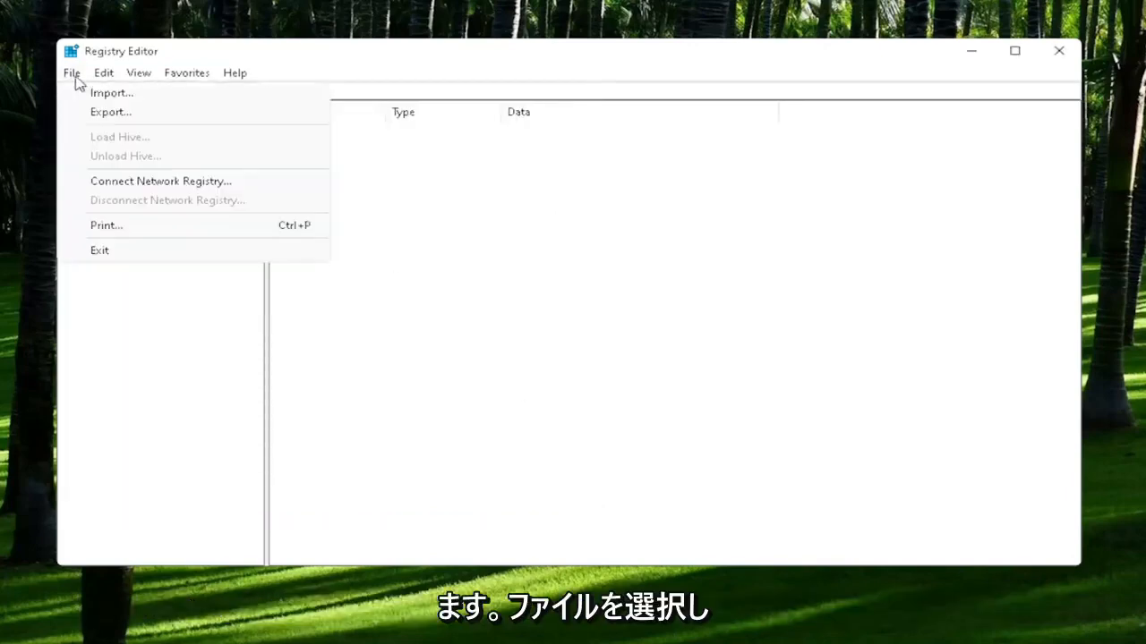
{"action": "left_click", "coordinate": [117, 93]}
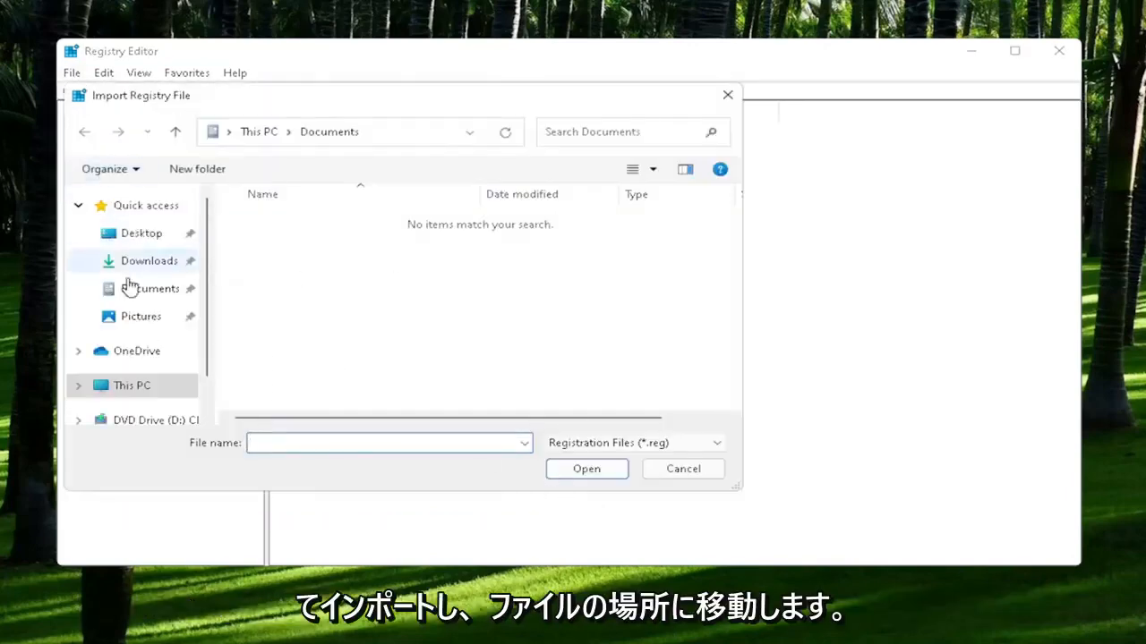
{"action": "left_click", "coordinate": [140, 233]}
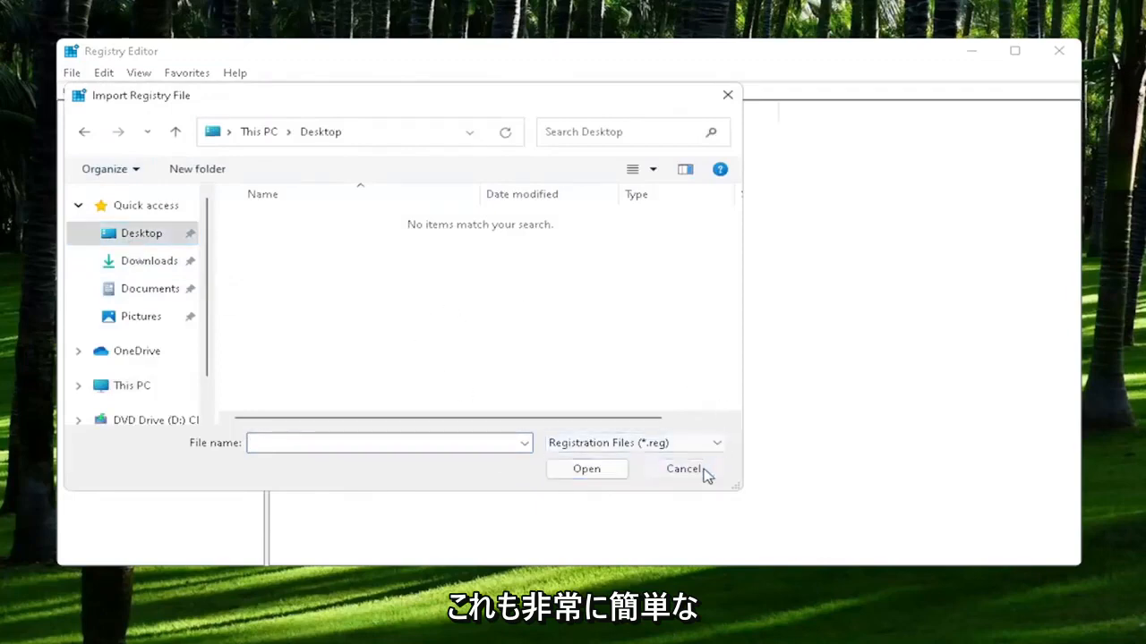
{"action": "left_click", "coordinate": [684, 469]}
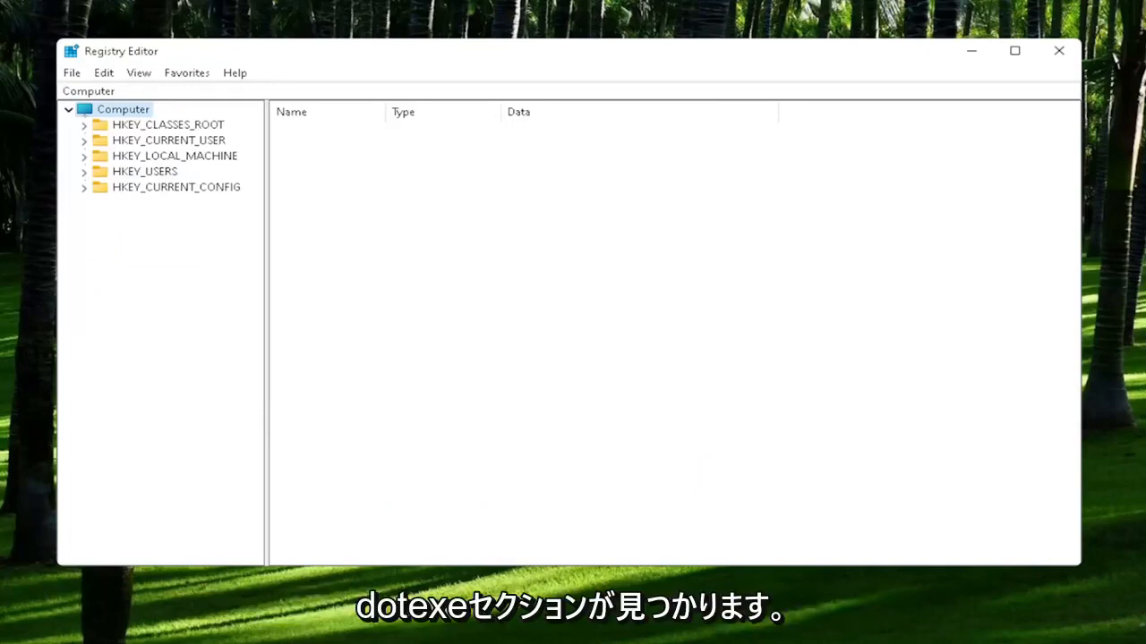
{"action": "mouse_move", "coordinate": [168, 143]}
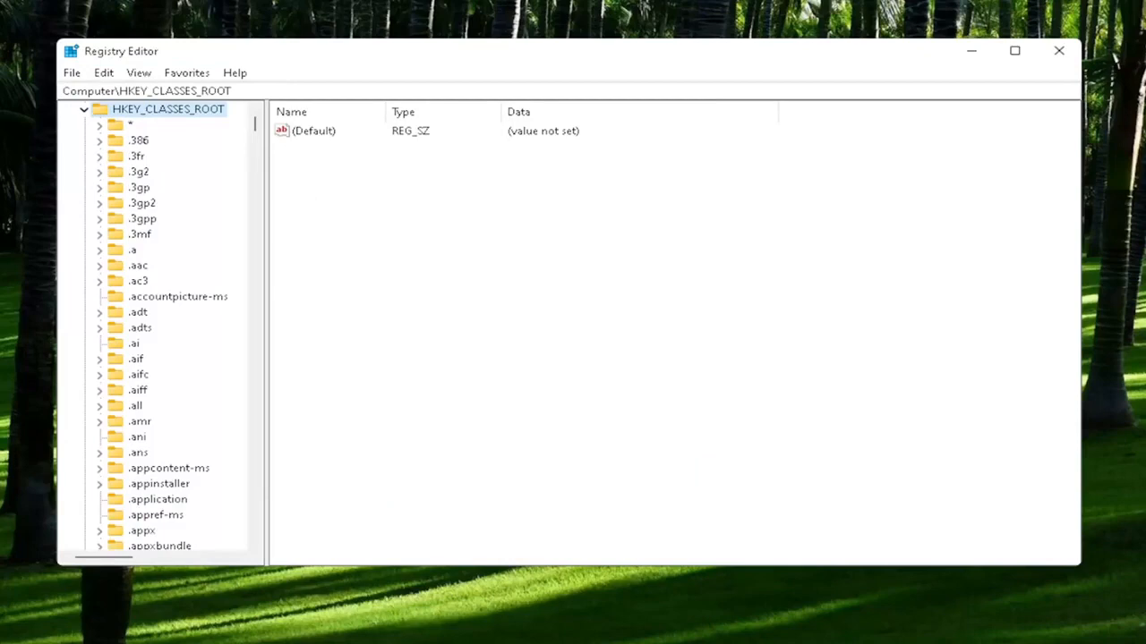
{"action": "mouse_move", "coordinate": [136, 394]}
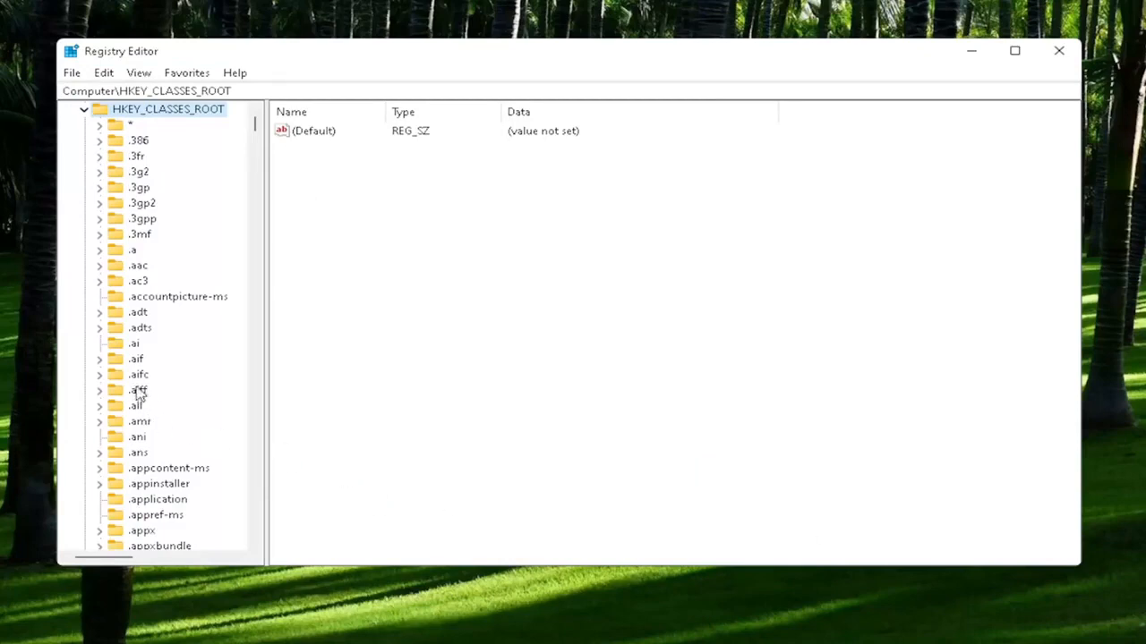
Step: Select HKEY_CLASSES_ROOT\.exe and confirm its (Default) value stays exefile
{"action": "scroll", "scroll_direction": "down", "scroll_amount": 3}
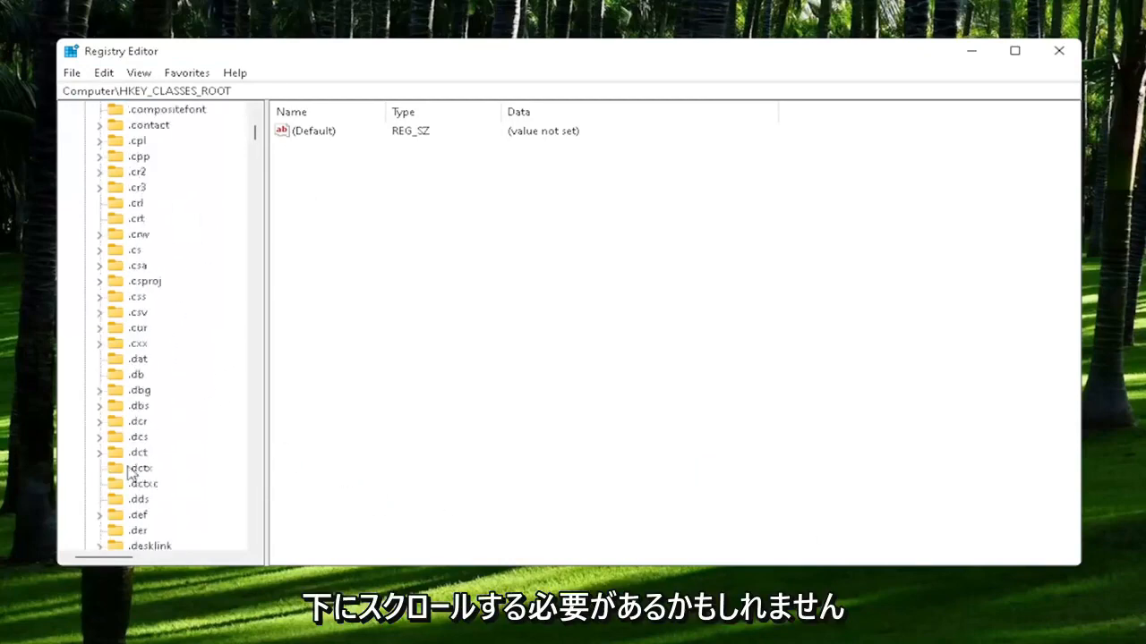
{"action": "scroll", "scroll_direction": "down", "scroll_amount": 3}
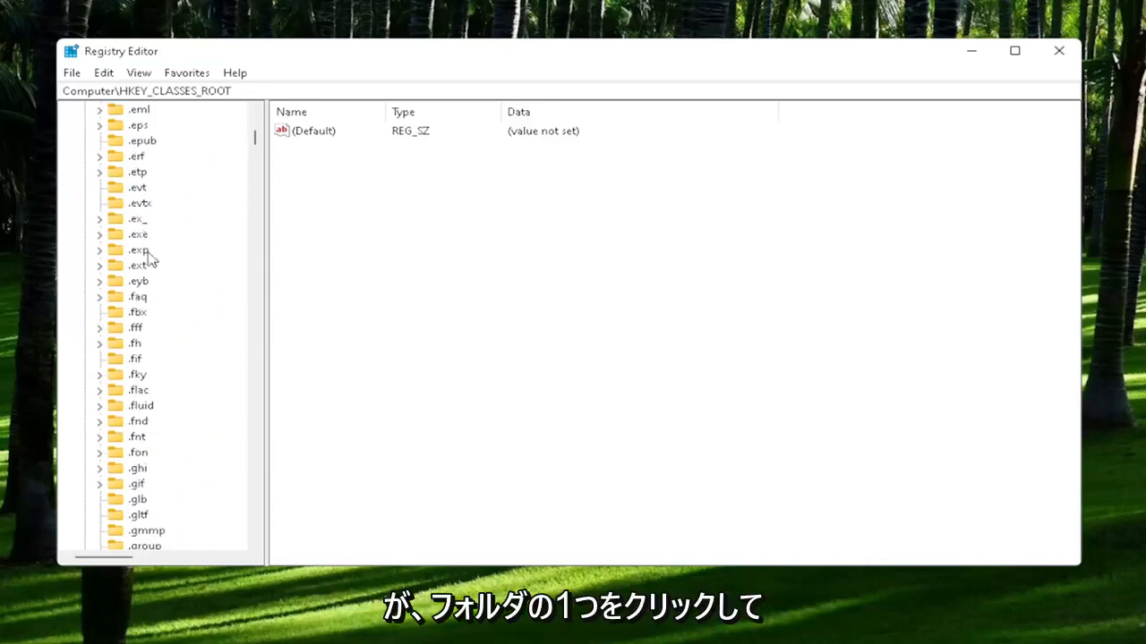
{"action": "left_click", "coordinate": [136, 232]}
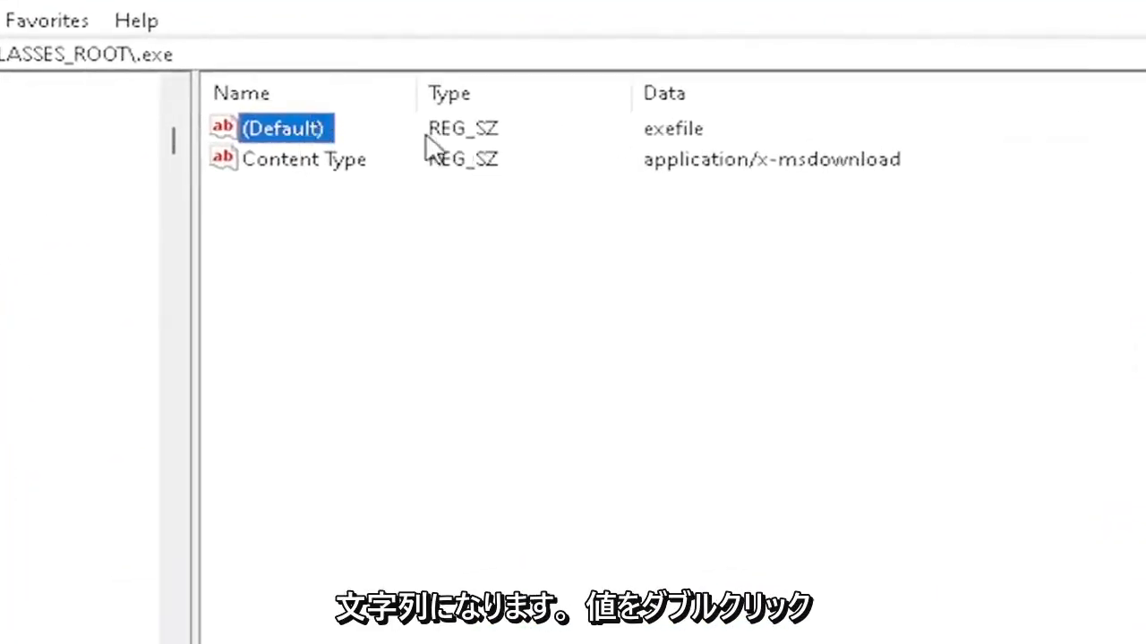
{"action": "double_click", "coordinate": [283, 128]}
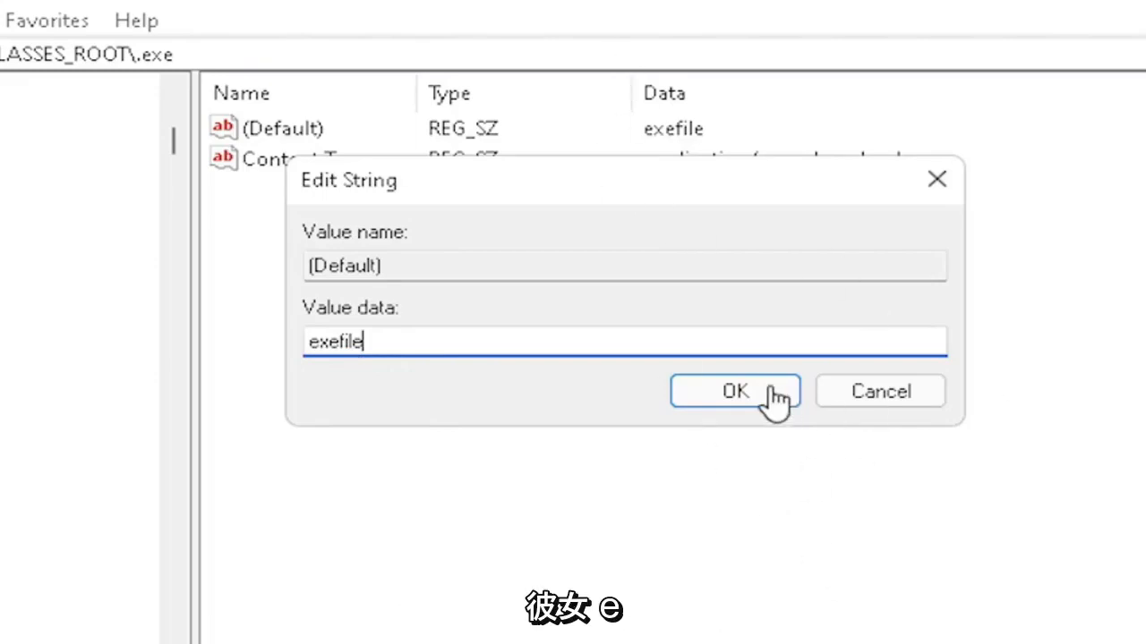
{"action": "left_click", "coordinate": [736, 390]}
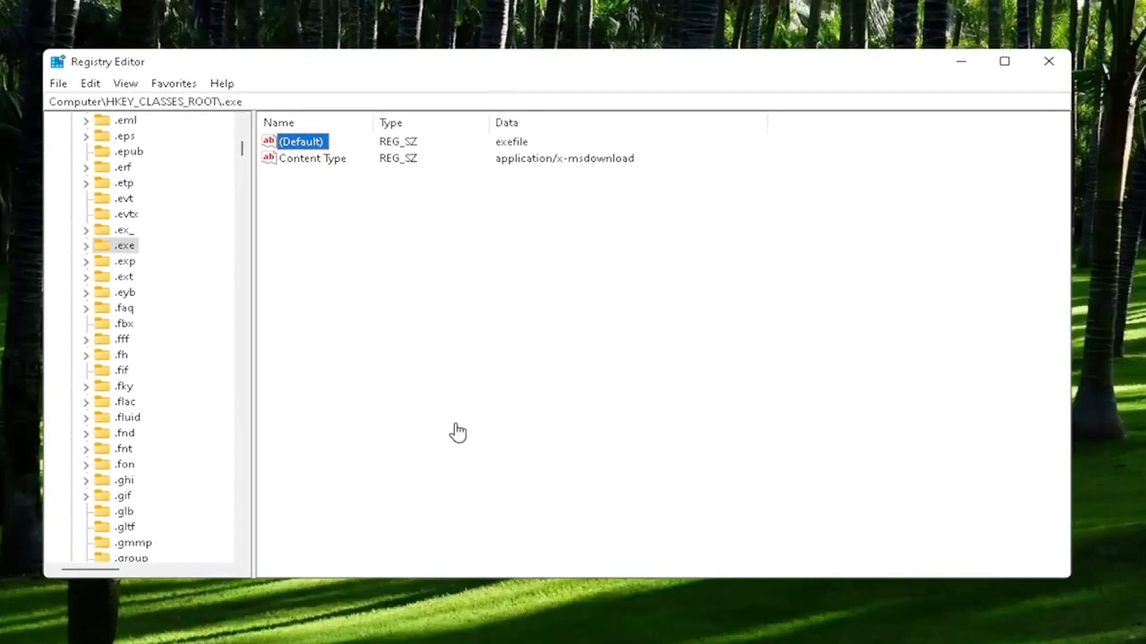
Step: Select HKEY_CLASSES_ROOT\exefile and confirm its (Default) value is Application
{"action": "scroll", "scroll_direction": "down", "scroll_amount": 3}
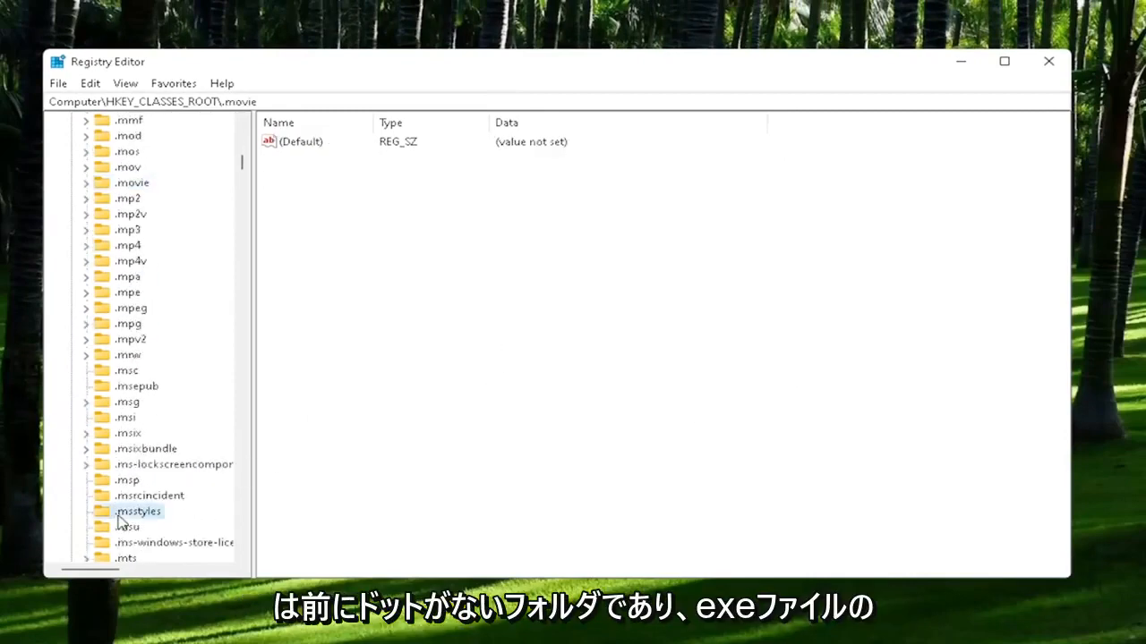
{"action": "left_click", "coordinate": [139, 512]}
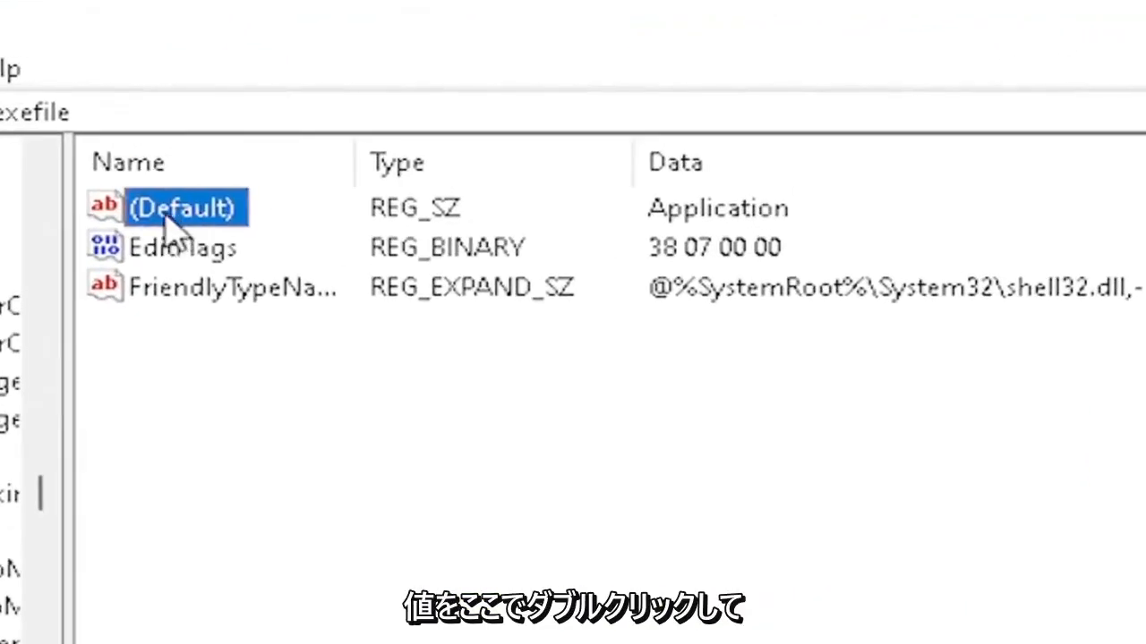
{"action": "double_click", "coordinate": [183, 208]}
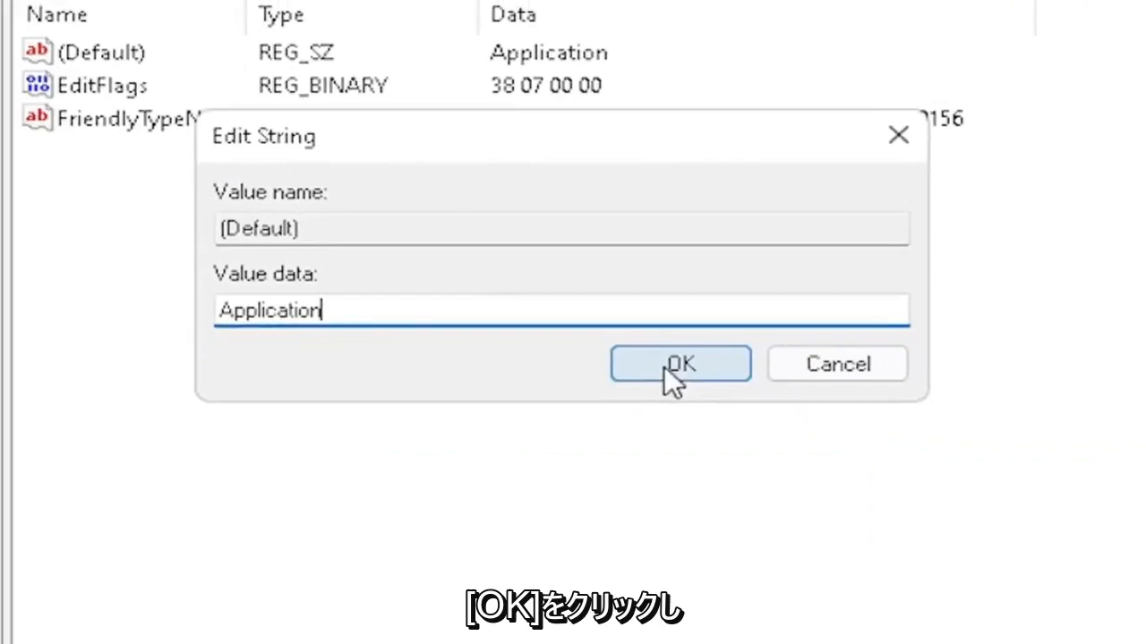
{"action": "left_click", "coordinate": [680, 363]}
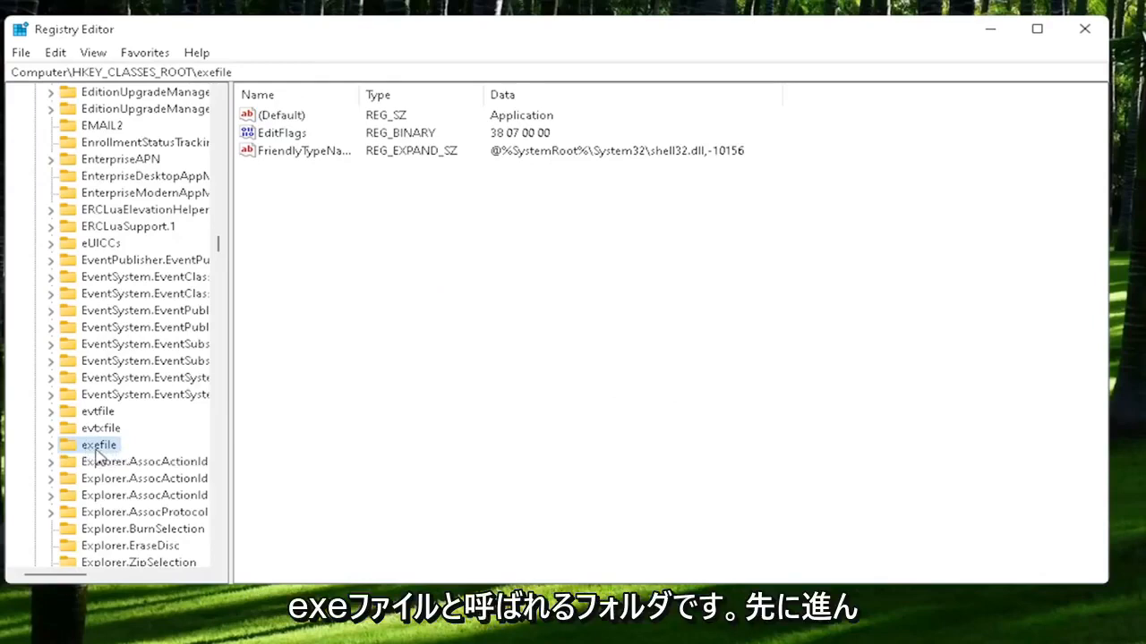
Step: Navigate to exefile\shell\open and confirm its (Default) value is left blank
{"action": "left_click", "coordinate": [50, 444]}
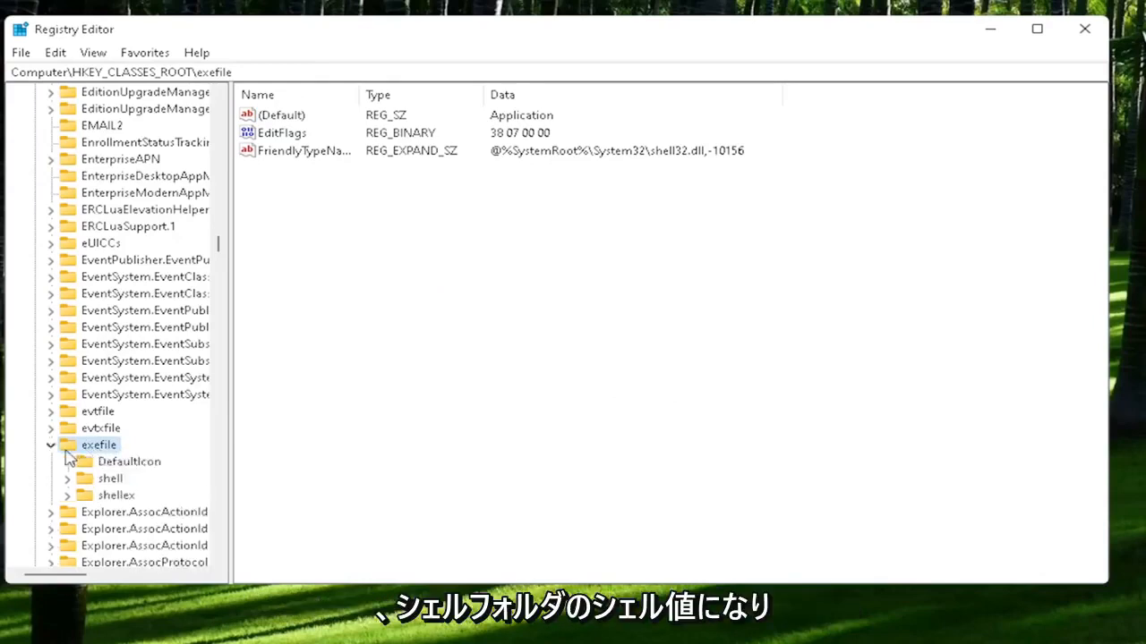
{"action": "left_click", "coordinate": [111, 478]}
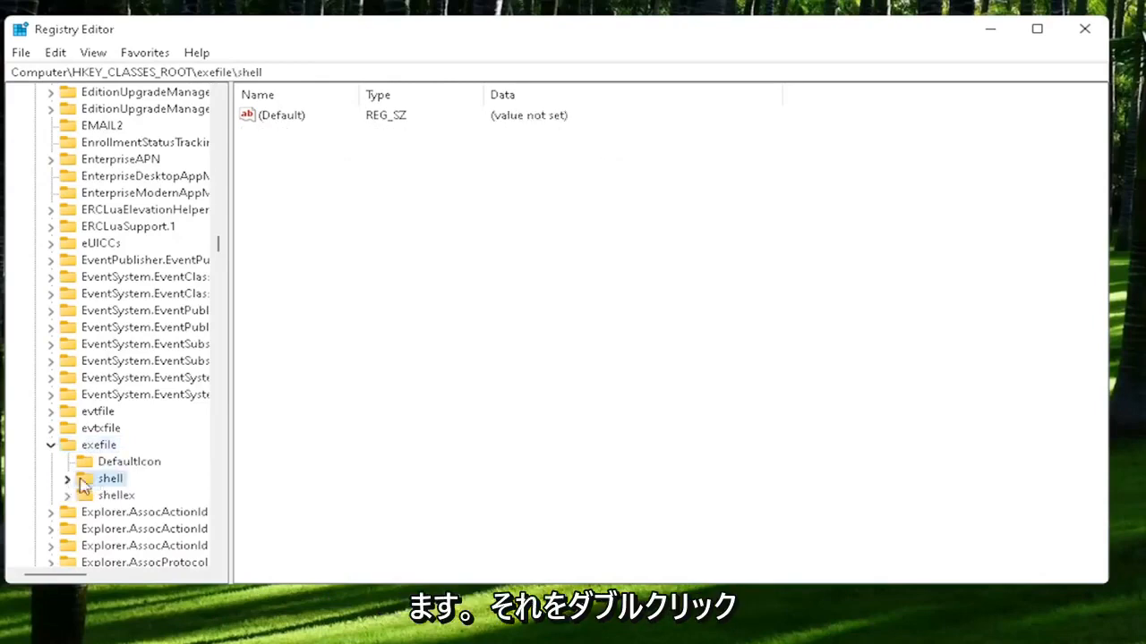
{"action": "double_click", "coordinate": [109, 478]}
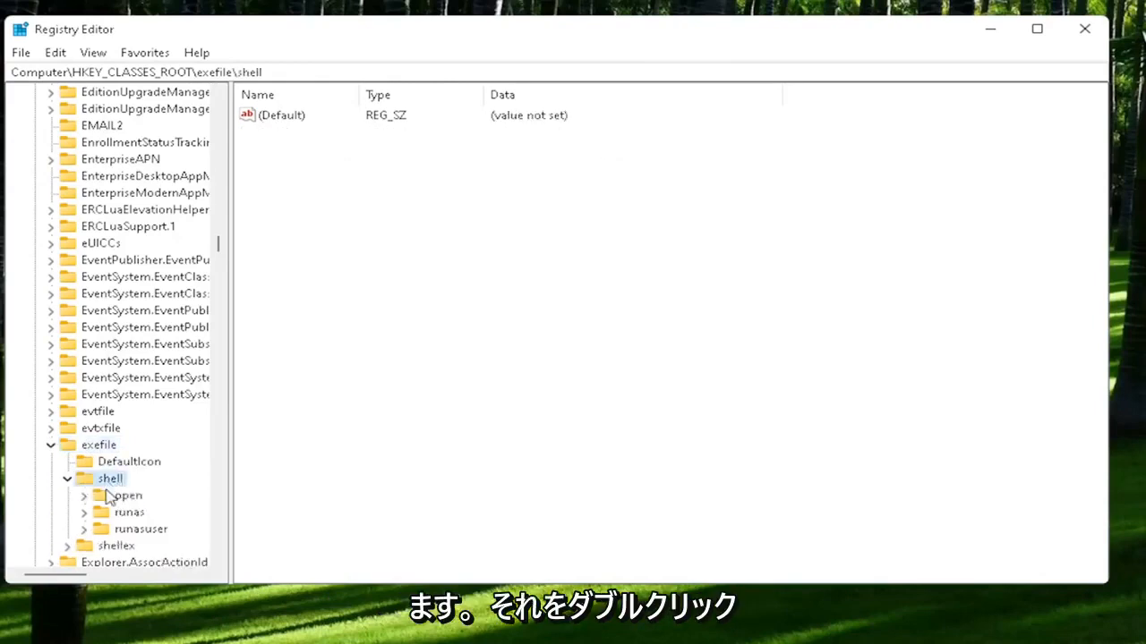
{"action": "left_click", "coordinate": [129, 496]}
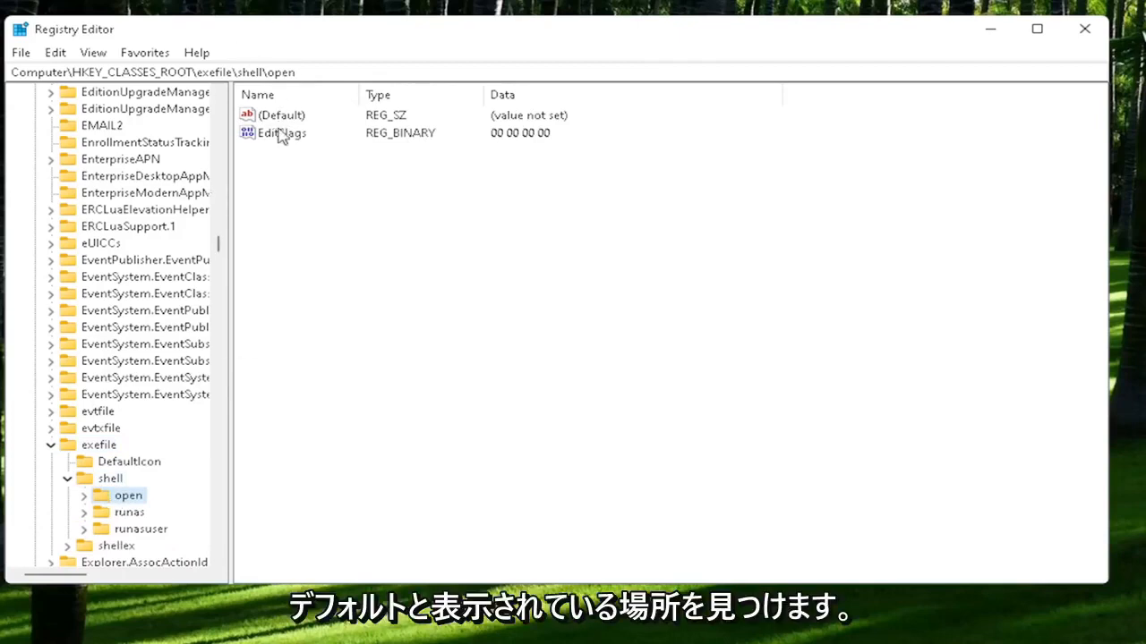
{"action": "double_click", "coordinate": [281, 114]}
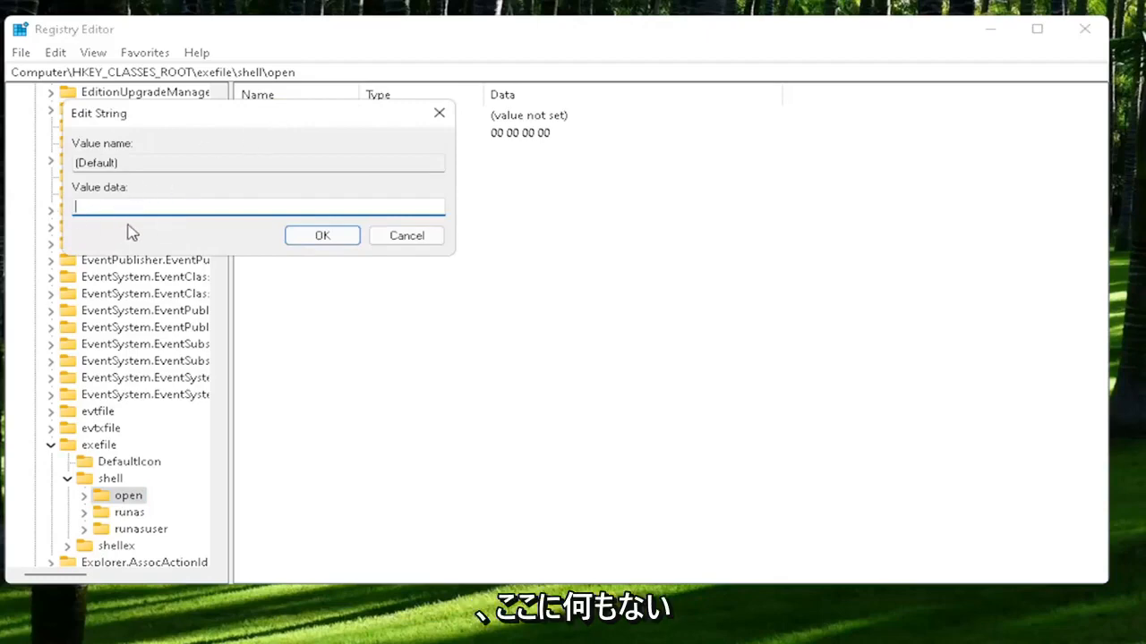
{"action": "left_click", "coordinate": [322, 234]}
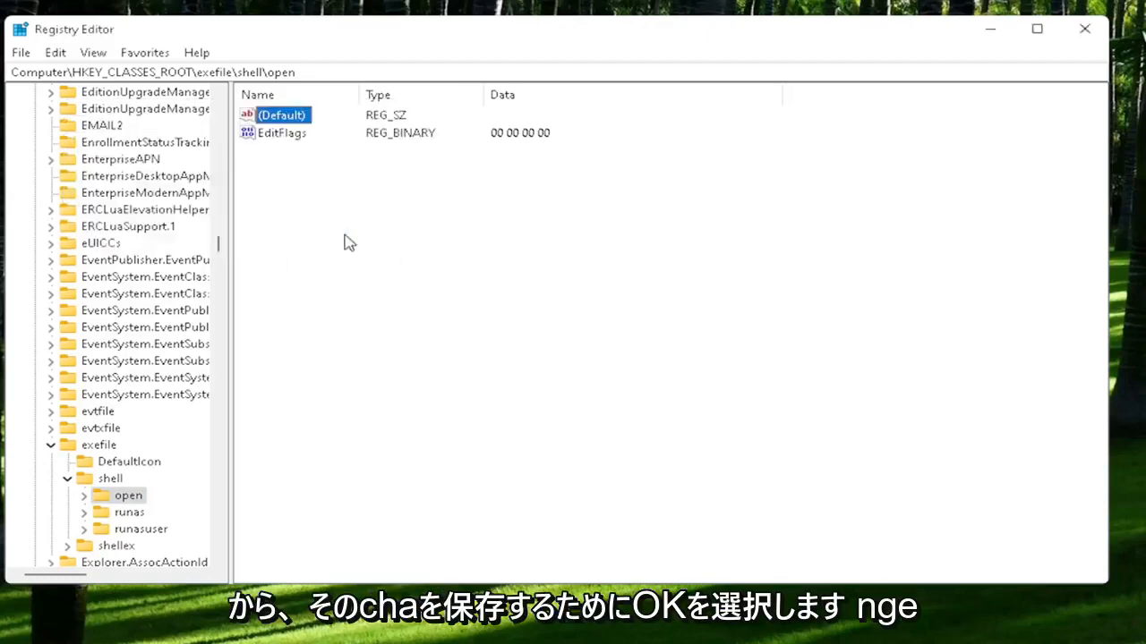